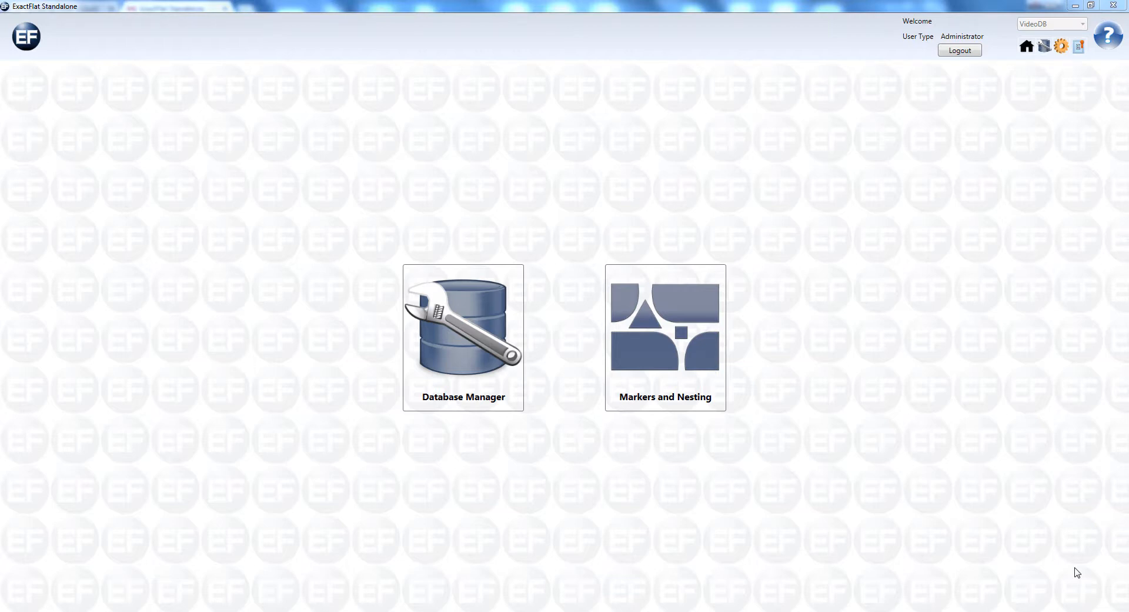
pyautogui.moveTo(904, 415)
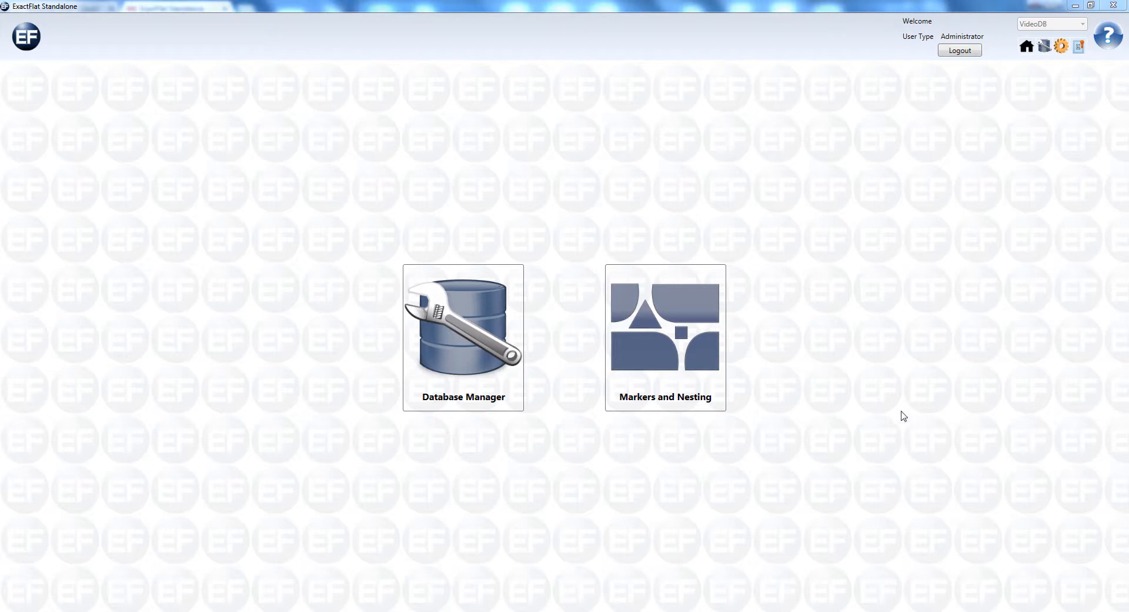
pyautogui.moveTo(665, 337)
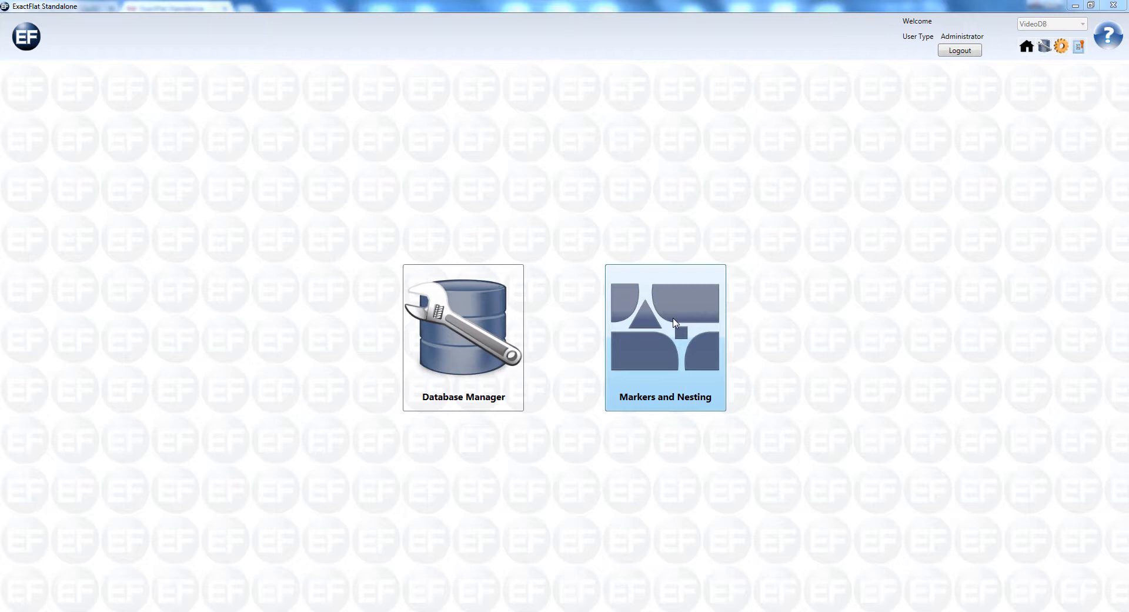
# Add a new marker set named 'Combined' from the Markers and Nesting workspace.
pyautogui.click(664, 324)
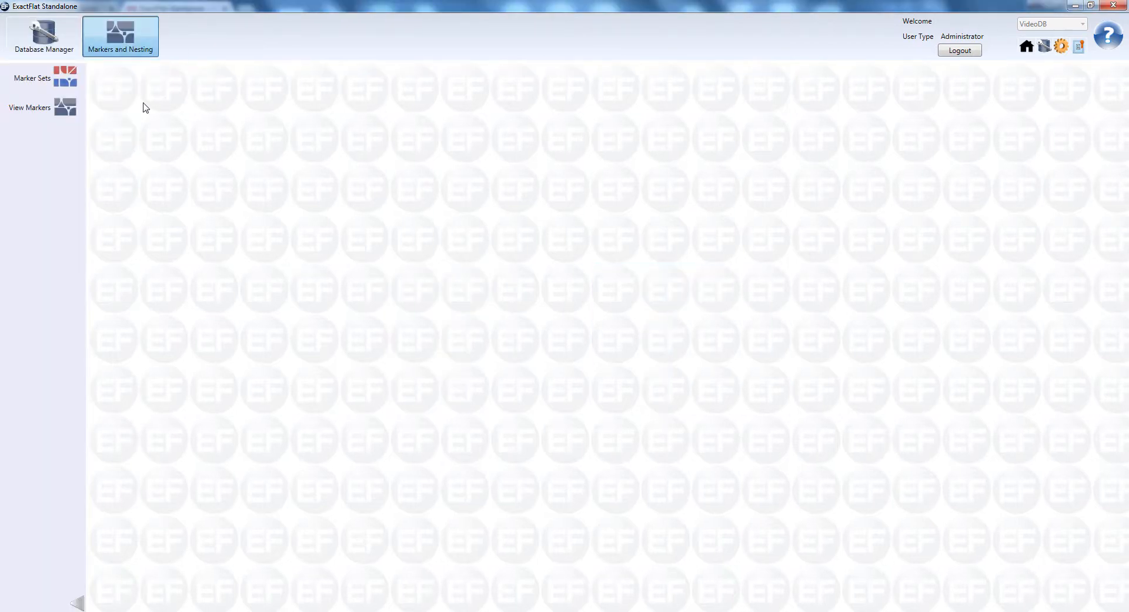
pyautogui.click(31, 78)
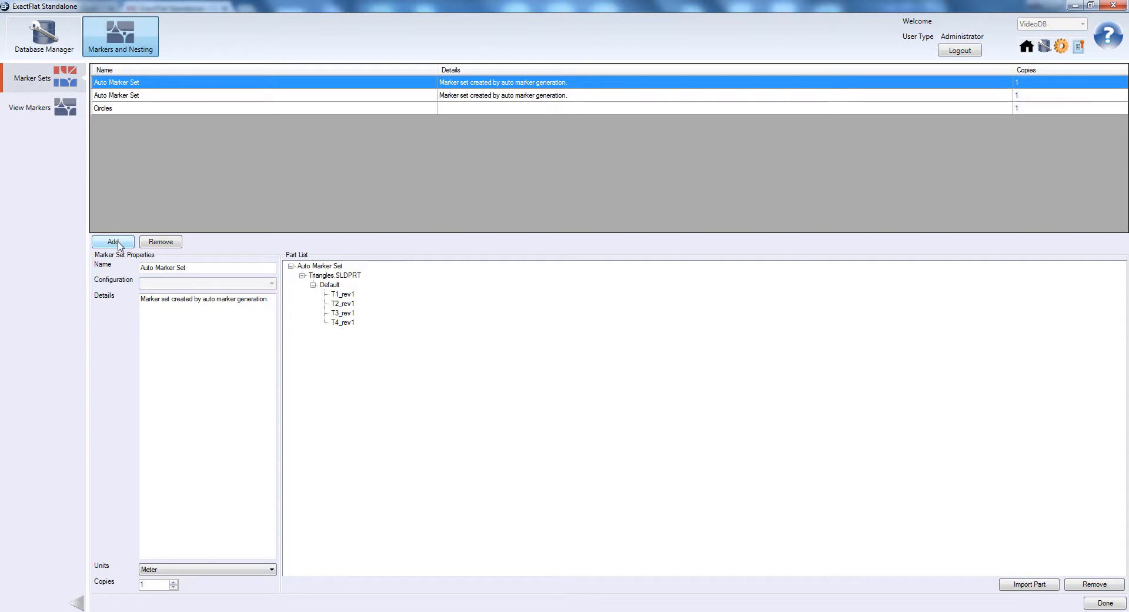
pyautogui.click(112, 241)
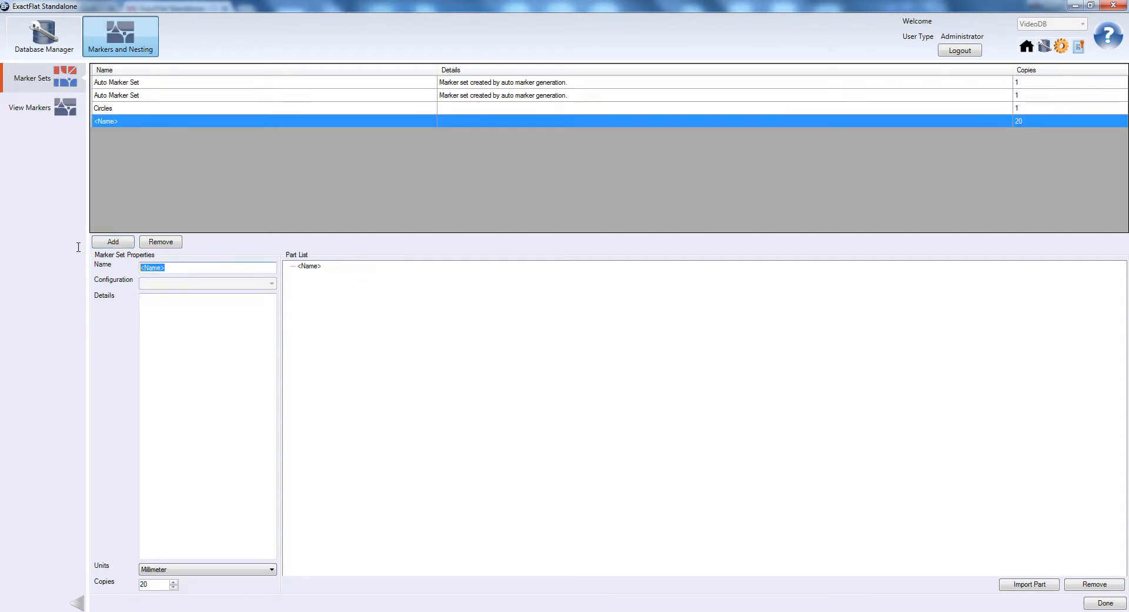
pyautogui.write('Combined')
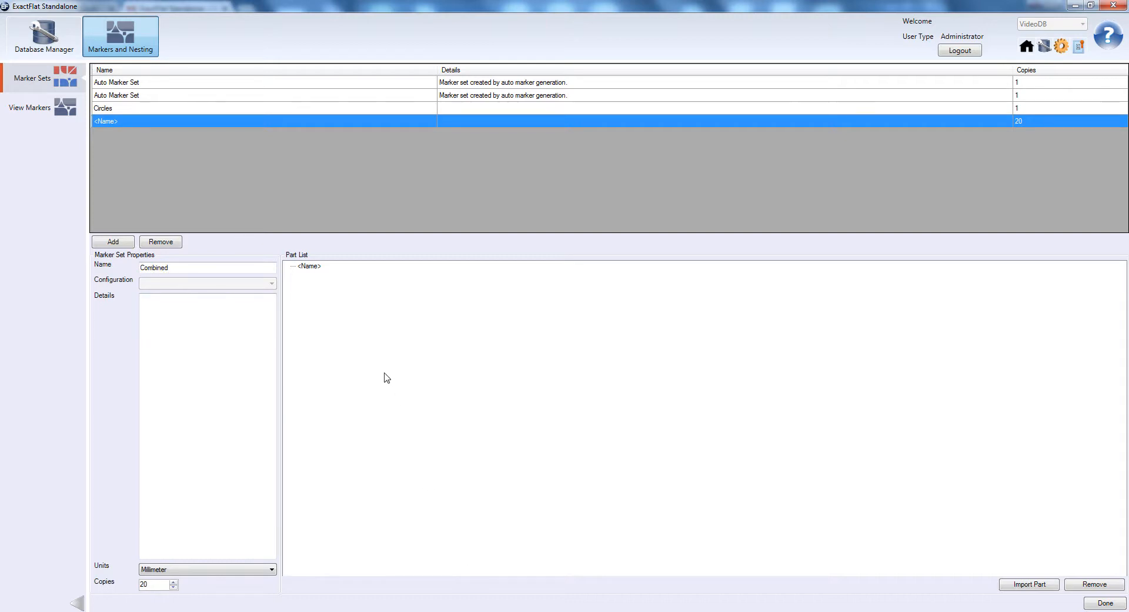
# Import the Triangles, Circles and Squares parts into the Combined set.
pyautogui.click(1027, 584)
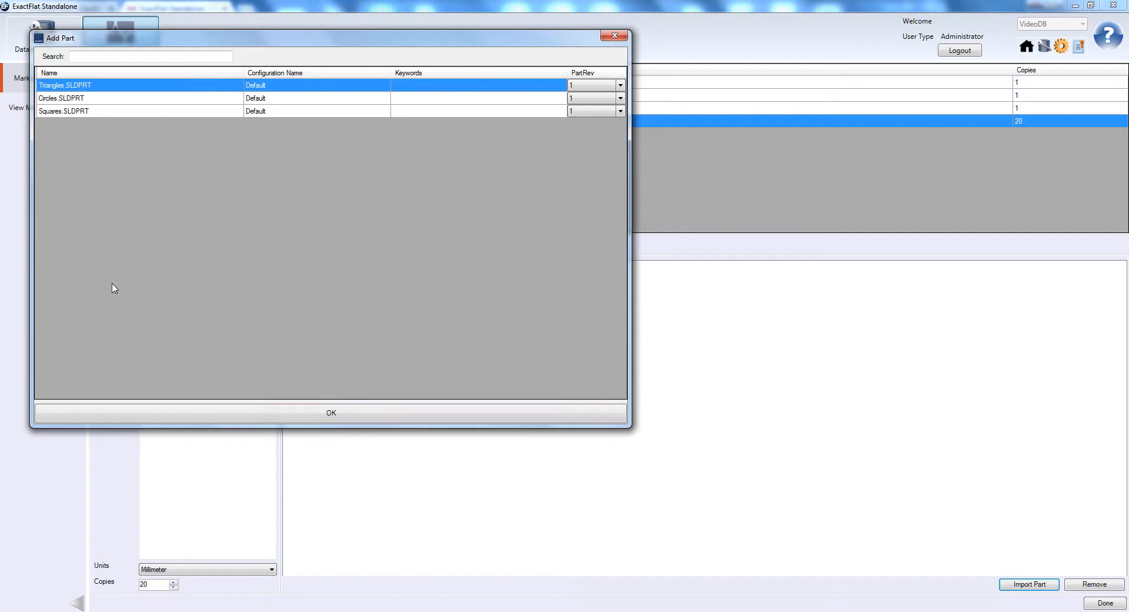
pyautogui.click(330, 412)
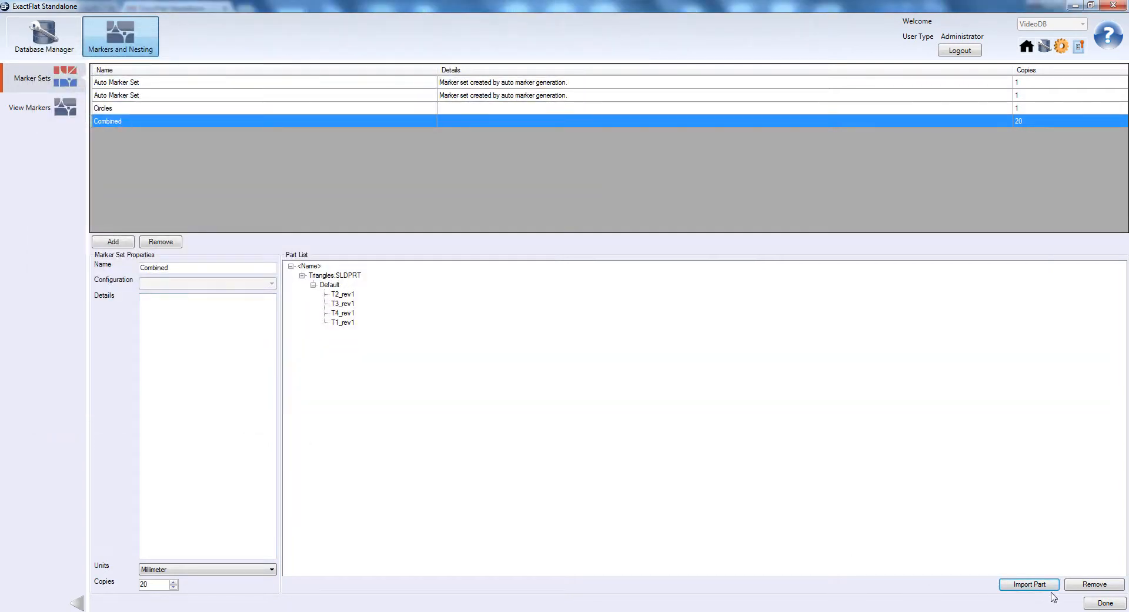
pyautogui.click(1027, 583)
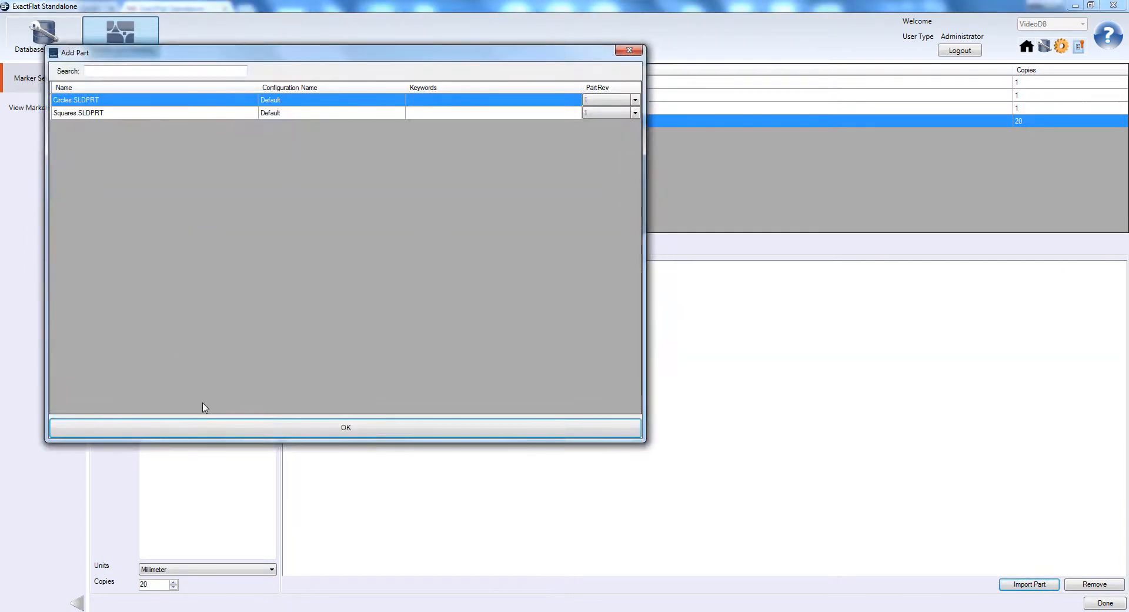
pyautogui.click(345, 426)
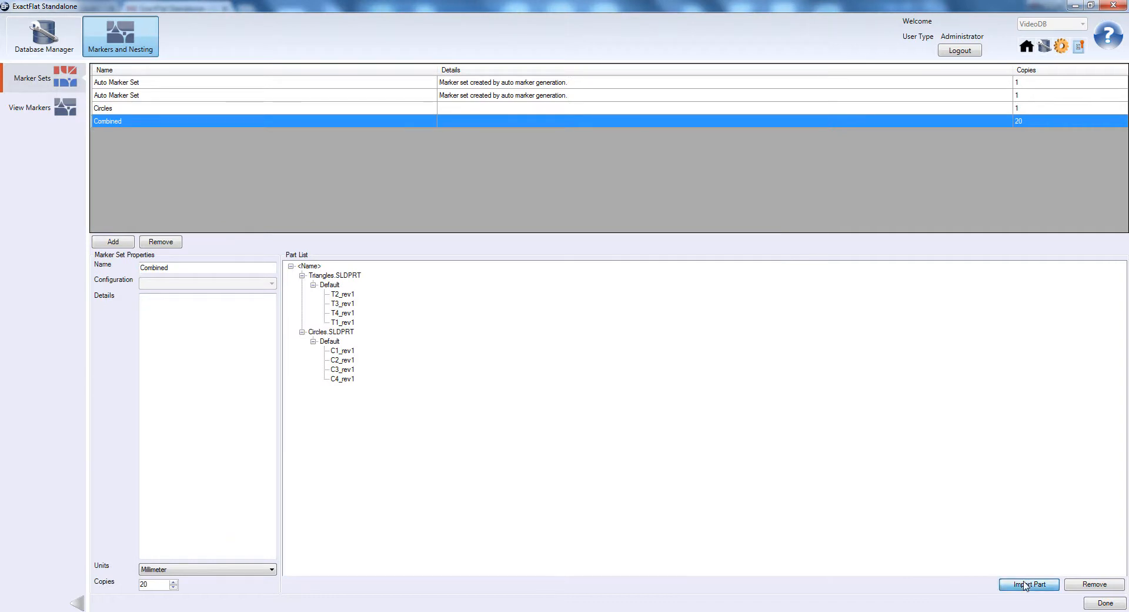
pyautogui.click(1028, 584)
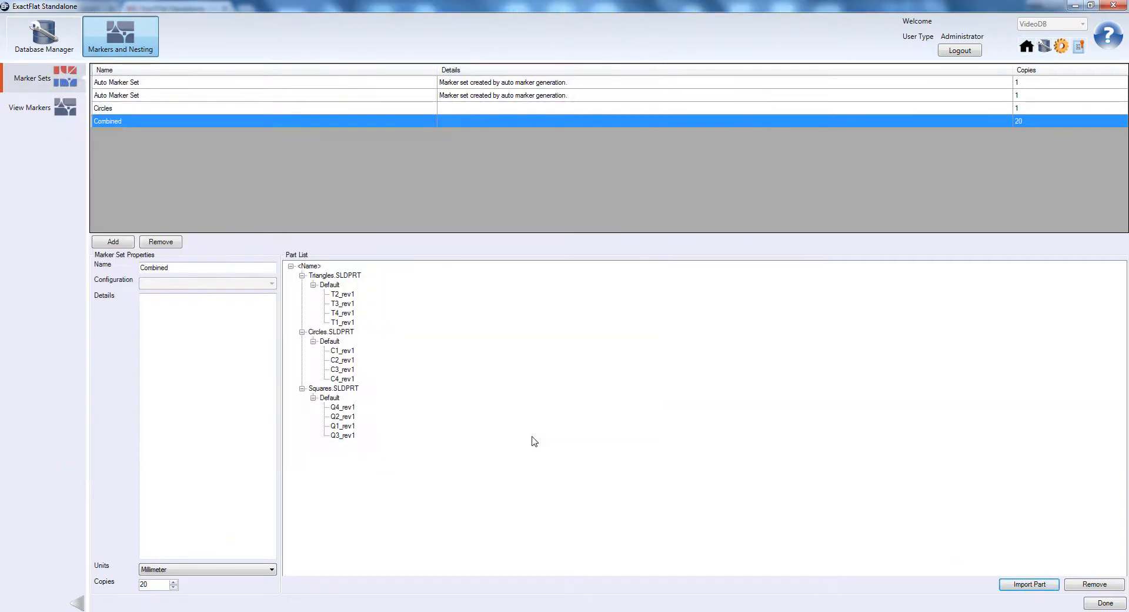
pyautogui.moveTo(676, 480)
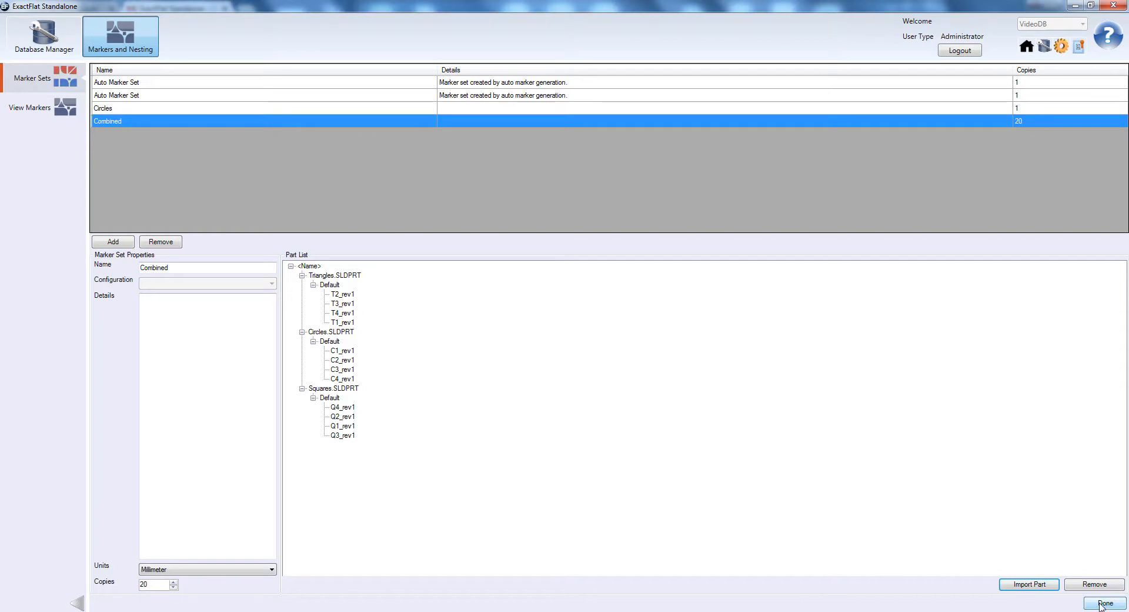
# Save the marker sets and dismiss the Marker Sets Saved confirmation.
pyautogui.click(1104, 602)
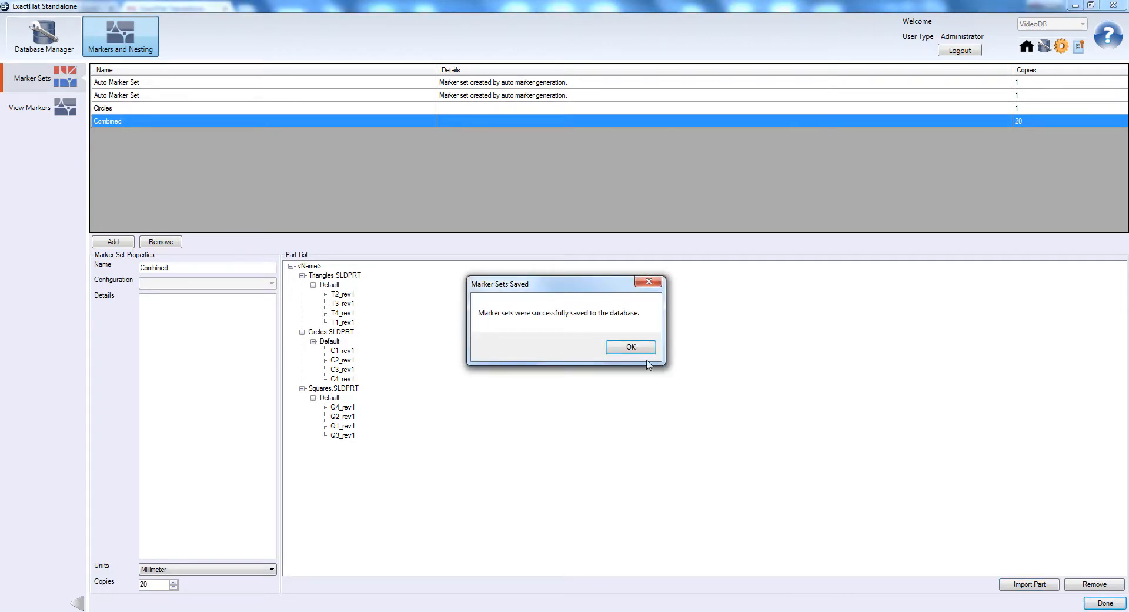
pyautogui.click(629, 346)
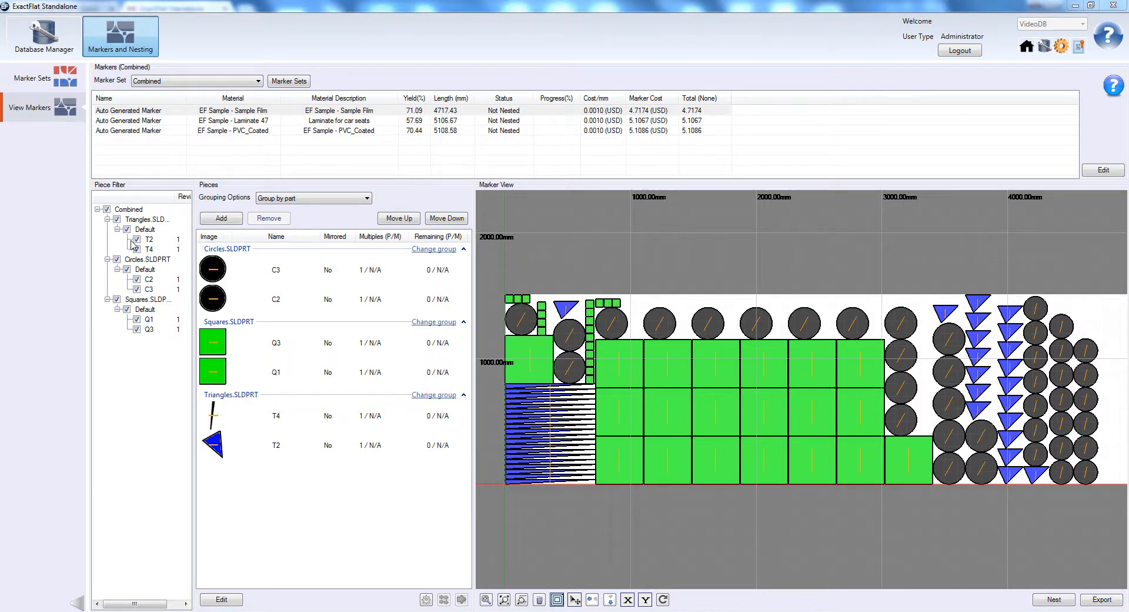
# Select circle piece C3 in the Pieces list to move it.
pyautogui.click(136, 238)
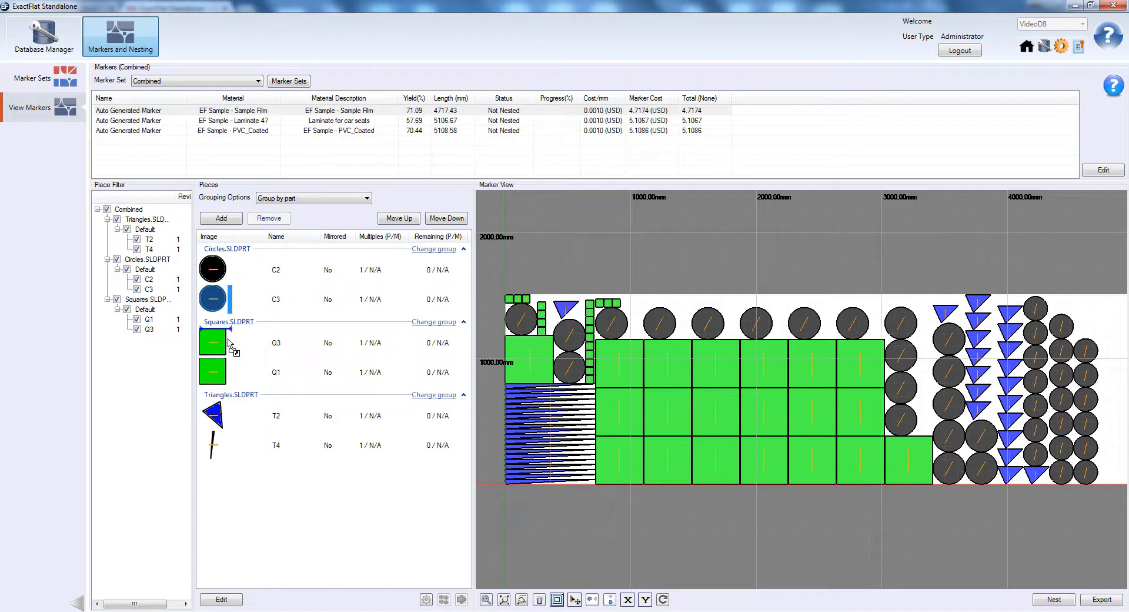
# Drop C3 into the Squares group, then open the Nesting View.
pyautogui.click(312, 198)
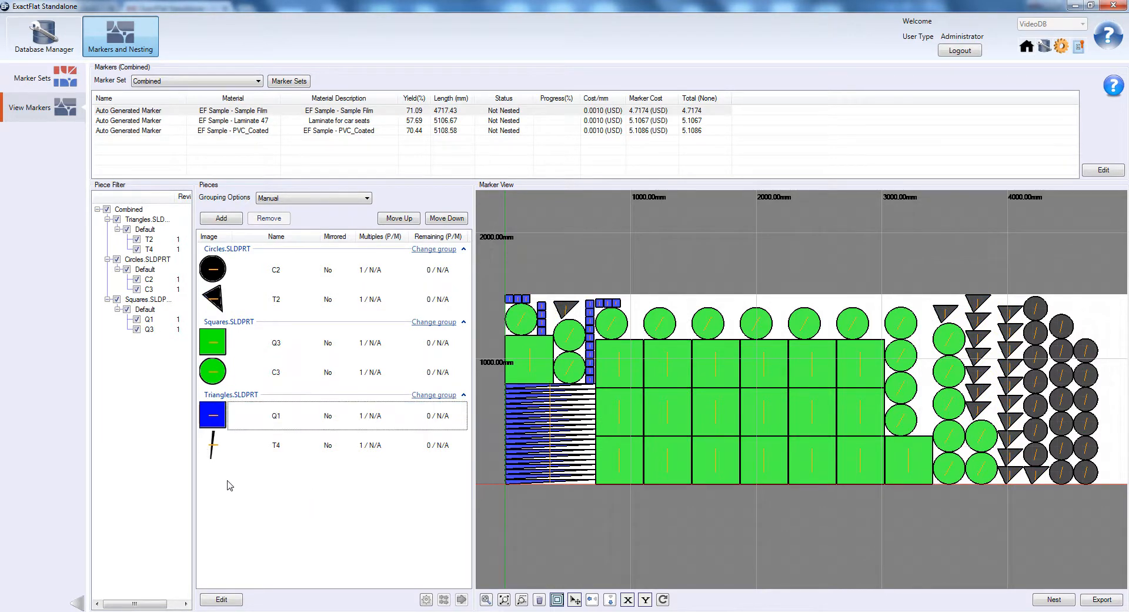
pyautogui.moveTo(657, 561)
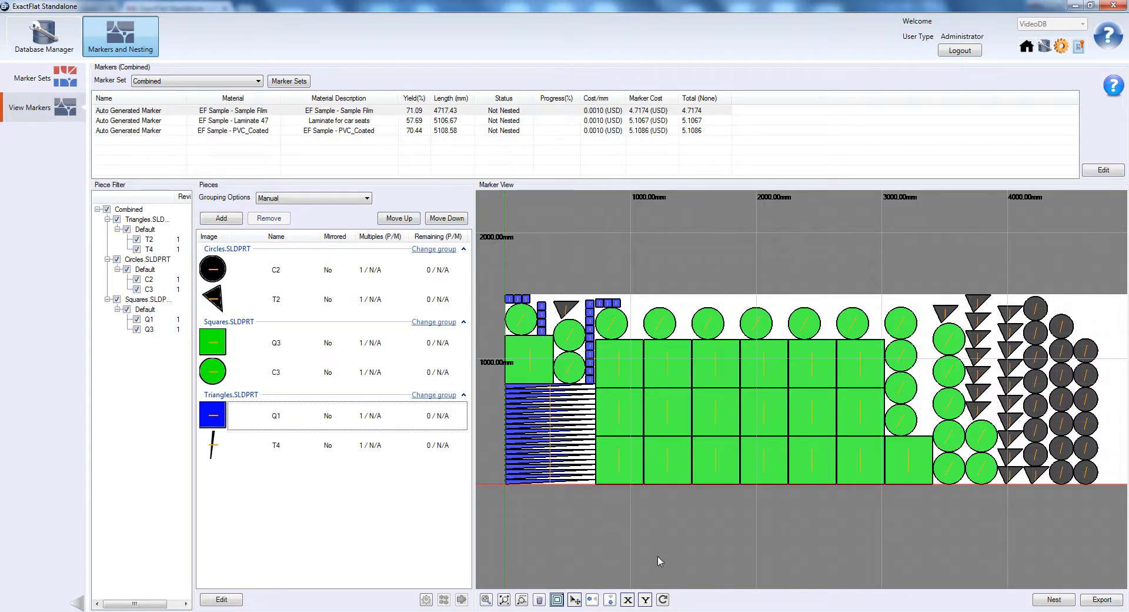
pyautogui.moveTo(827, 541)
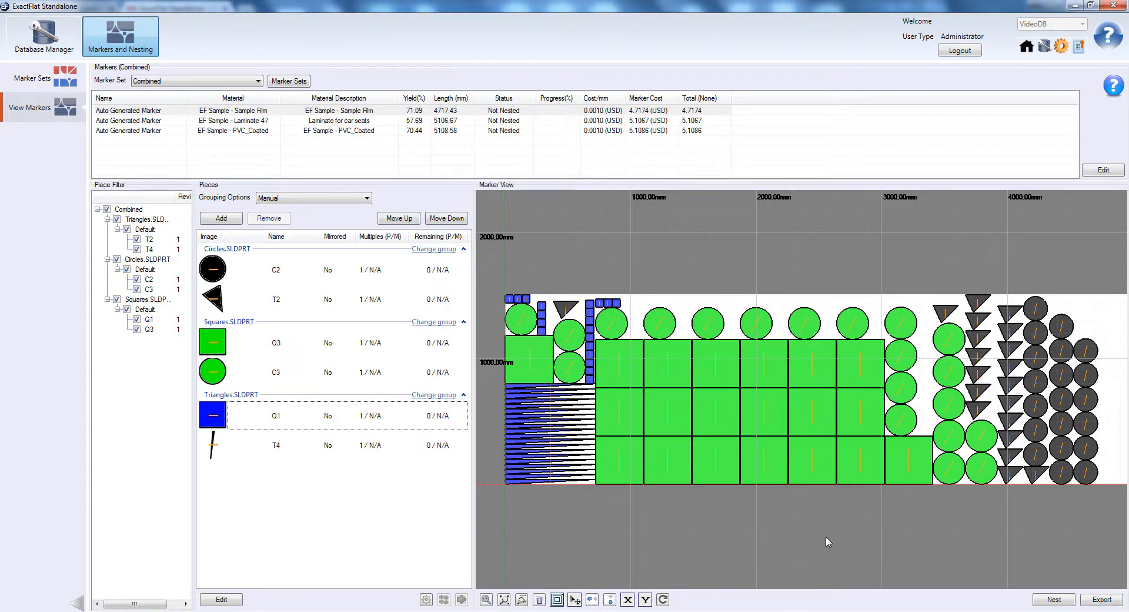
pyautogui.moveTo(1085, 565)
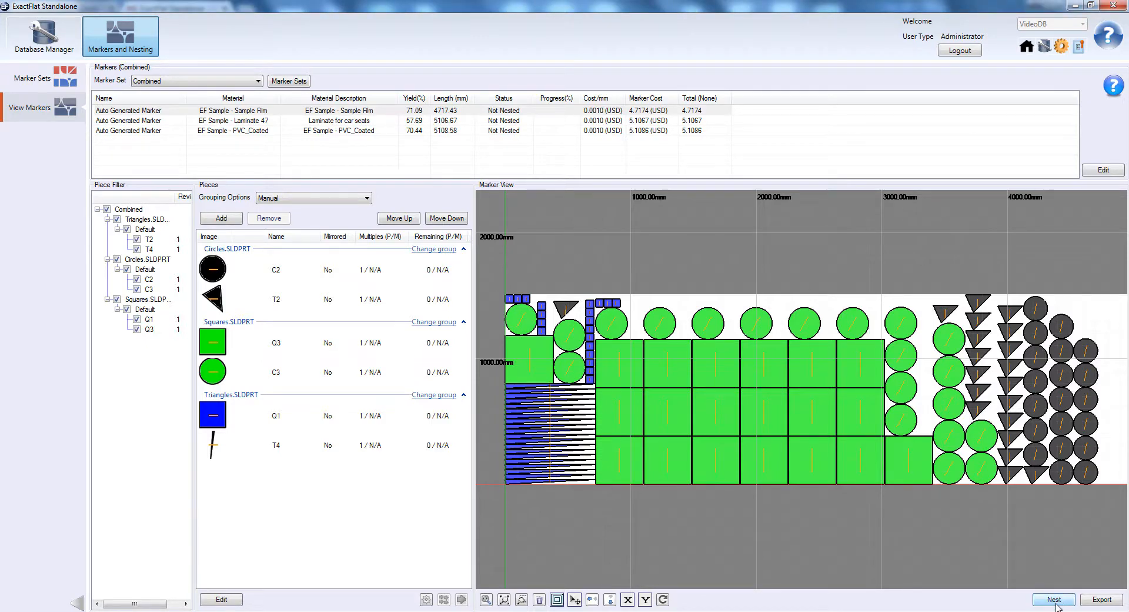
pyautogui.click(1052, 599)
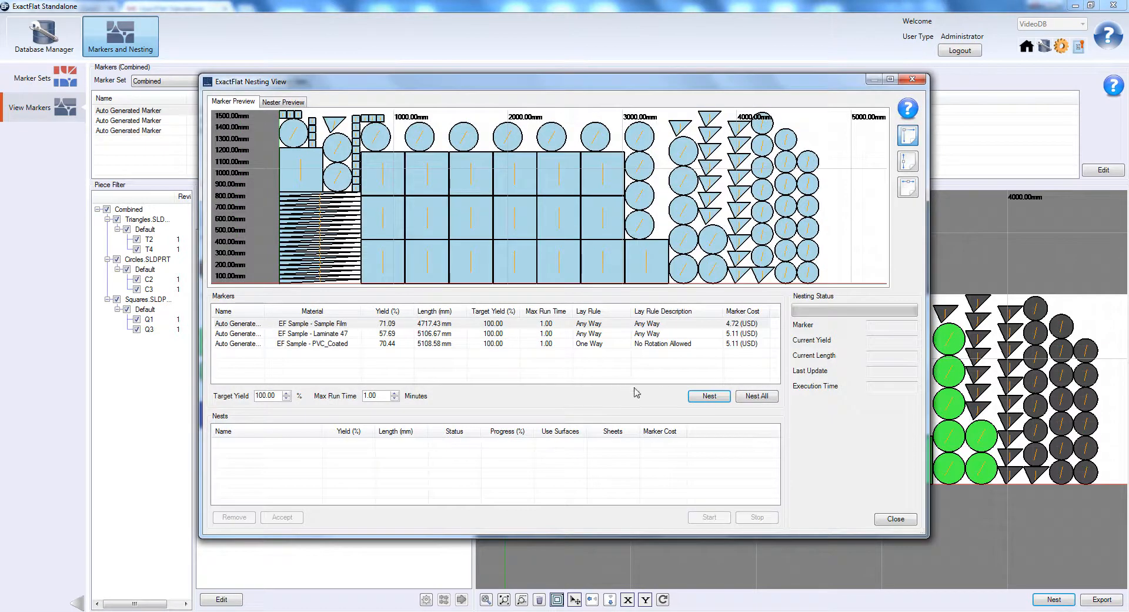